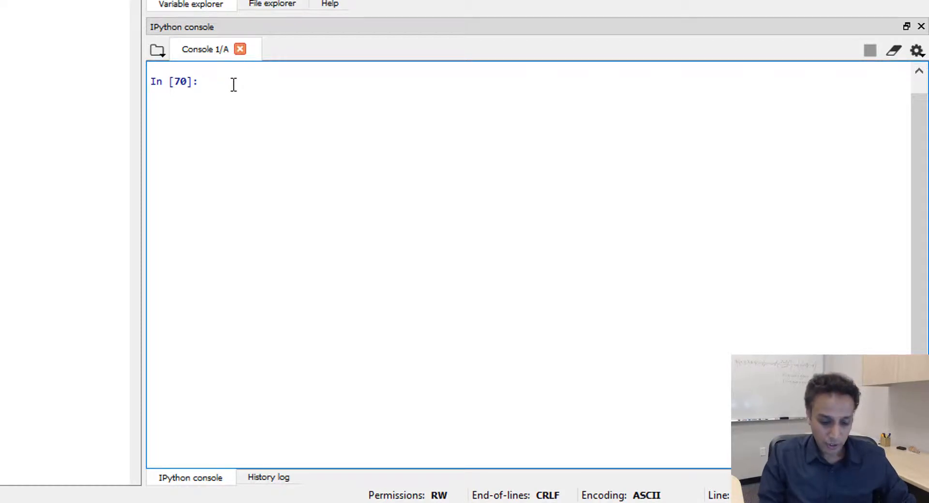
# Compute (1/45)*45 in the IPython console, which returns 1.0.
pyautogui.write('(1/4')
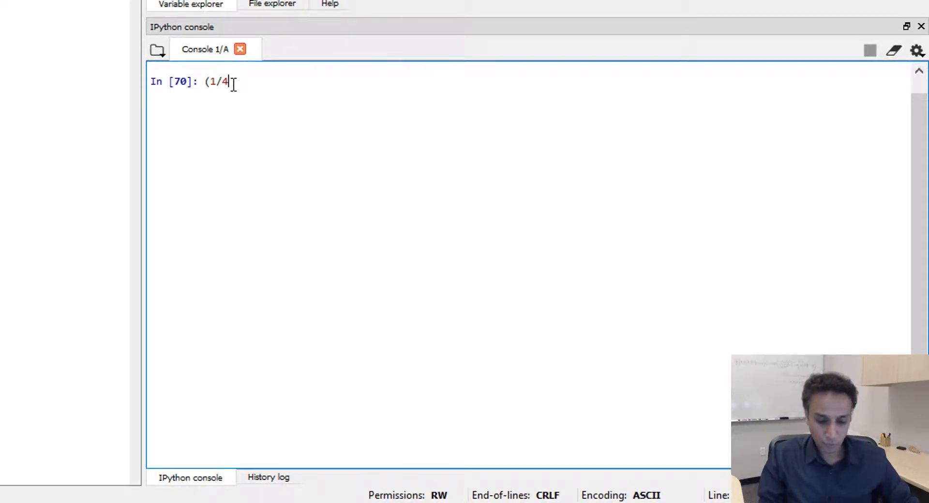
pyautogui.write('5)')
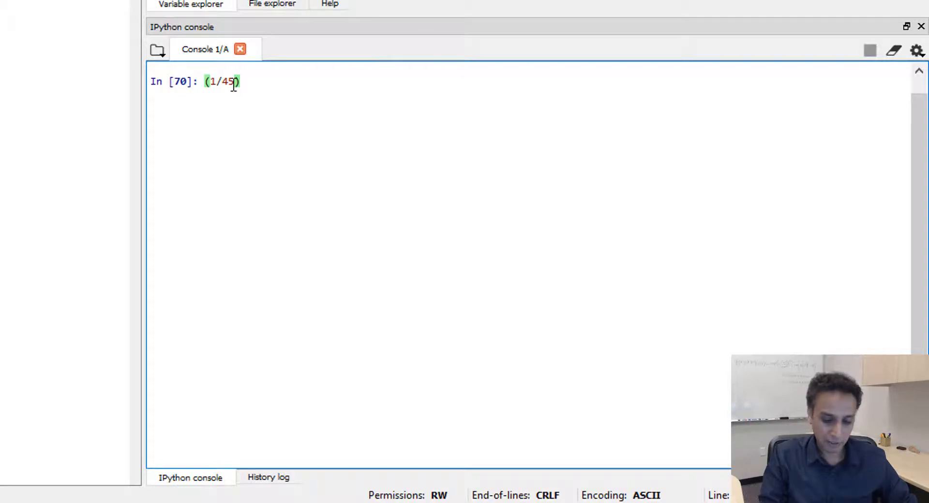
pyautogui.write('*45')
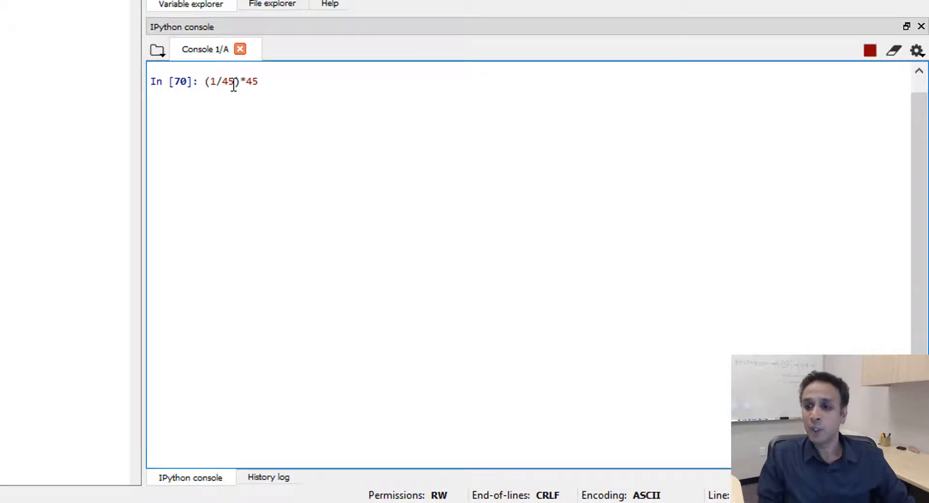
pyautogui.press('Return')
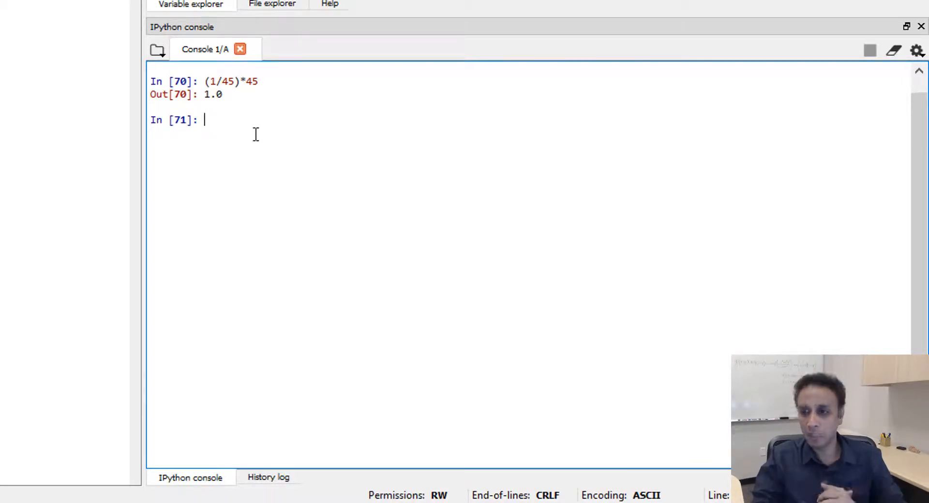
# Compute (1/49)*49 in the console, returning 0.9999999999999999 instead of 1.
pyautogui.write('(')
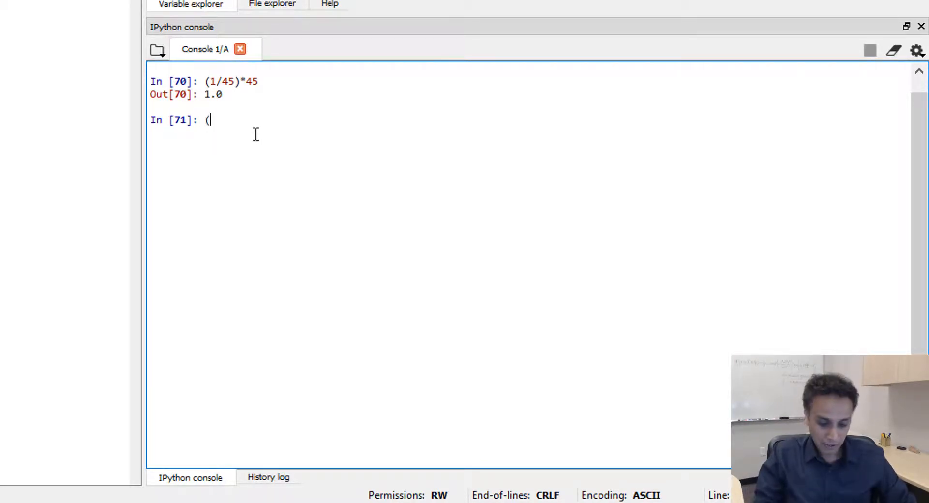
pyautogui.write('1/49')
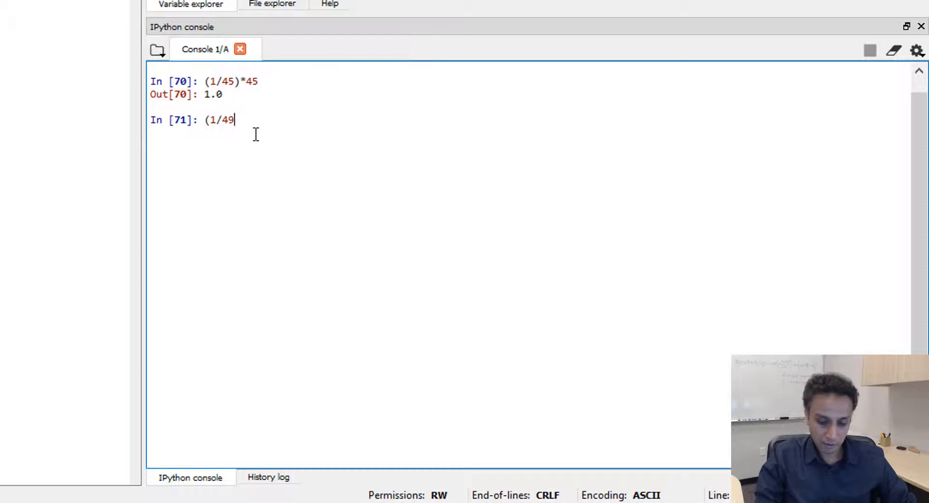
pyautogui.write(')*49')
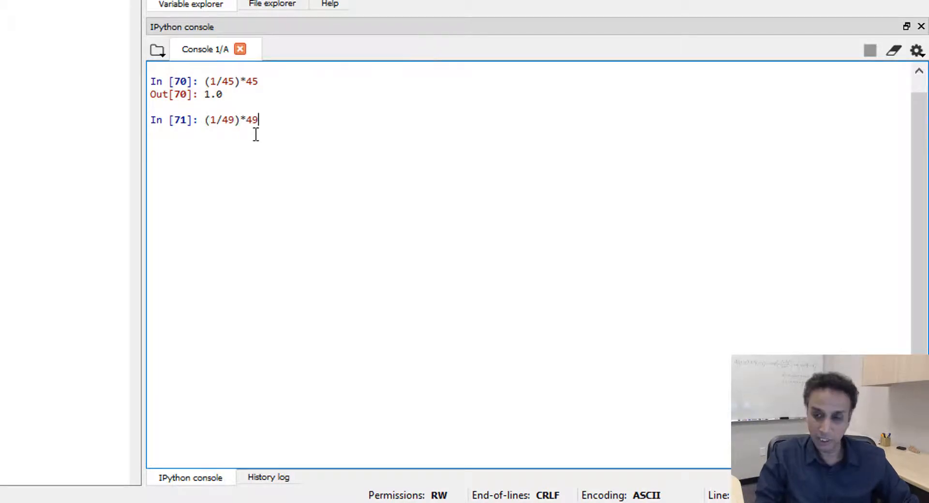
pyautogui.press('Return')
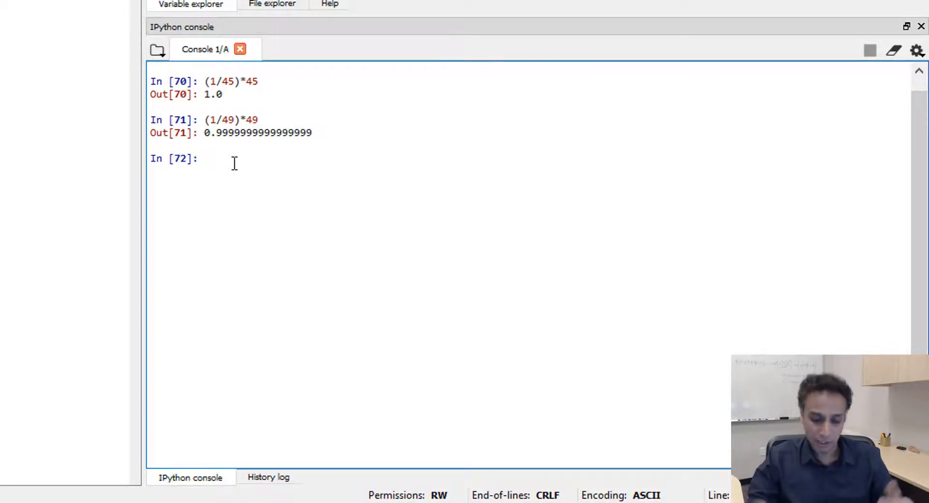
# Compute 0.1+0.2 in the console, returning 0.30000000000000004.
pyautogui.write('0.1')
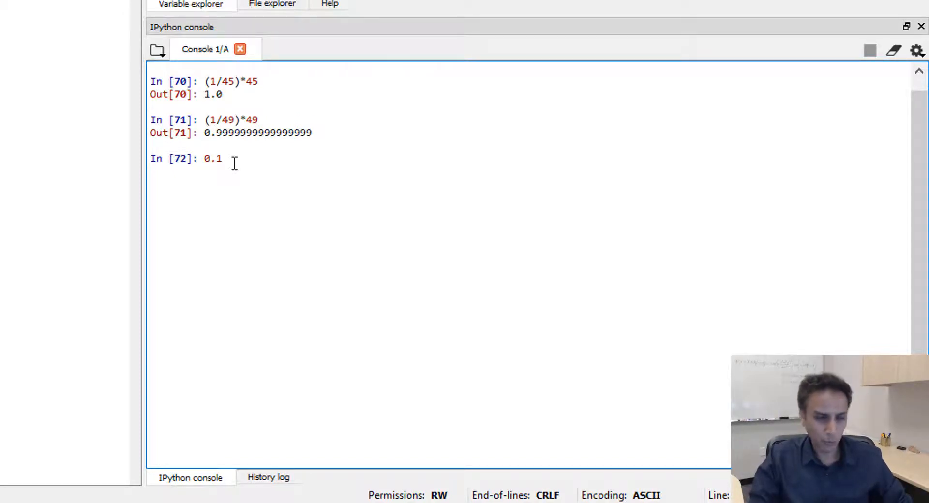
pyautogui.write('+0')
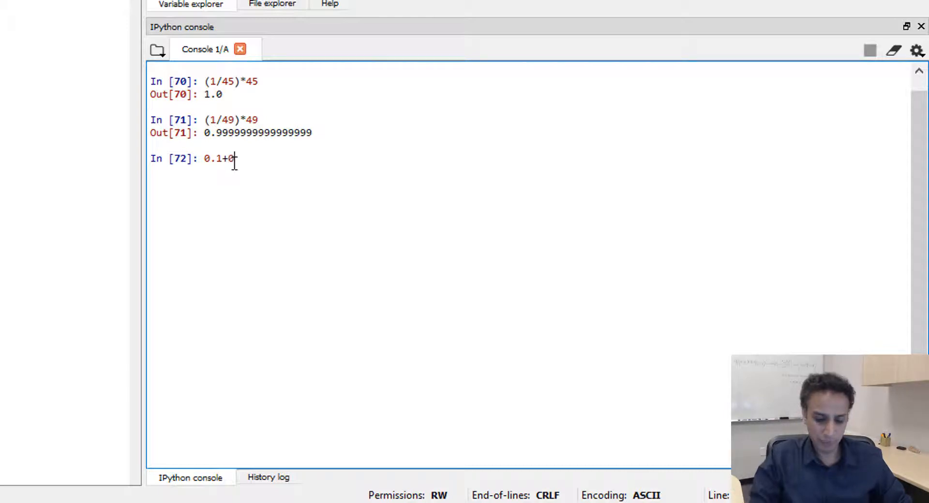
pyautogui.press('Return')
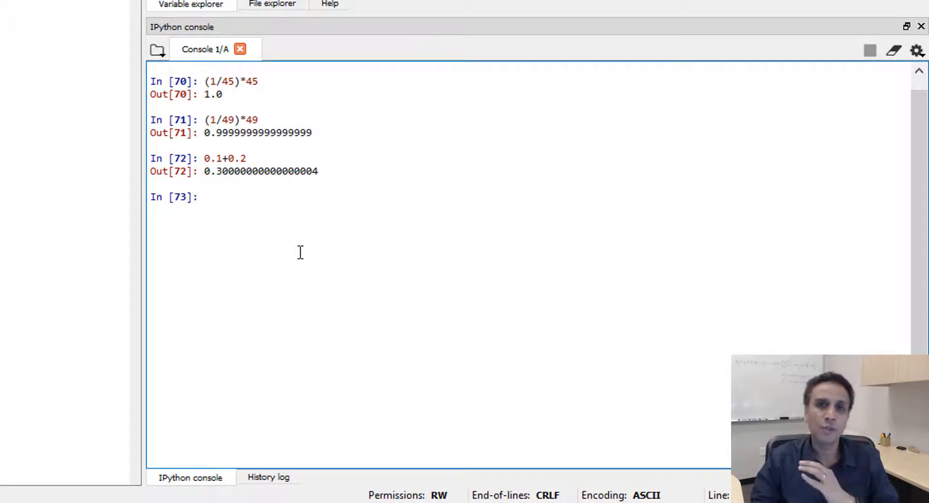
pyautogui.click(203, 197)
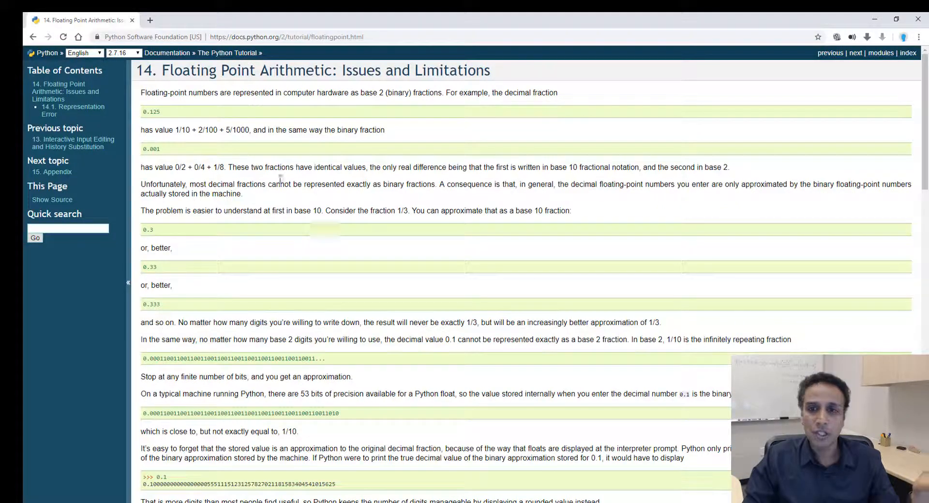
# Scroll the floating-point tutorial page down to the 14.1 Representation Error section.
pyautogui.scroll(-3)
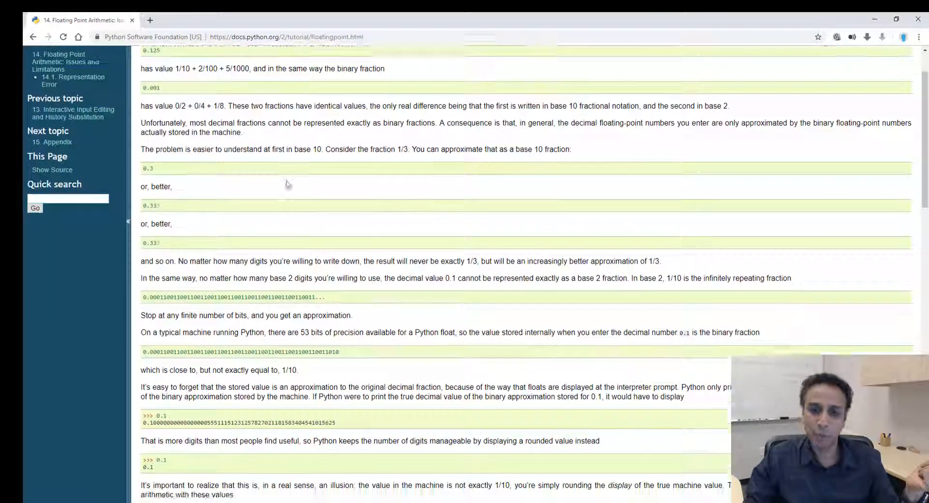
pyautogui.scroll(-3)
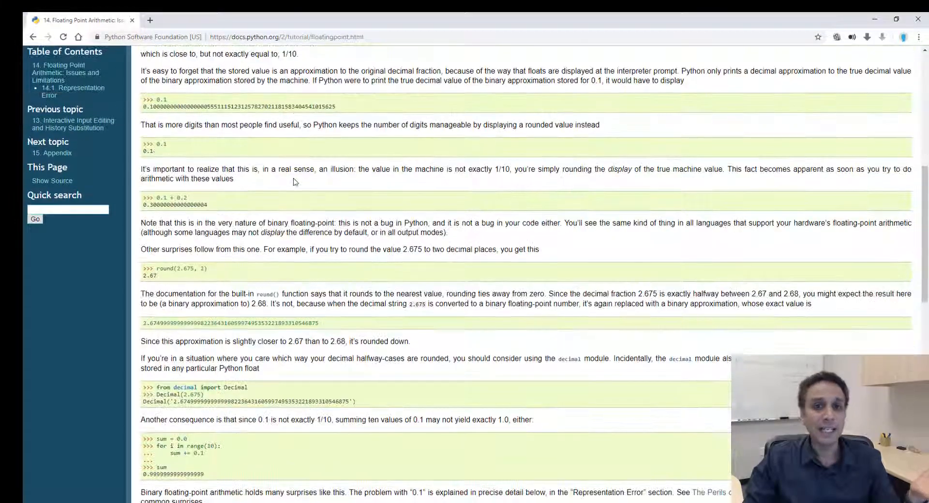
pyautogui.scroll(-3)
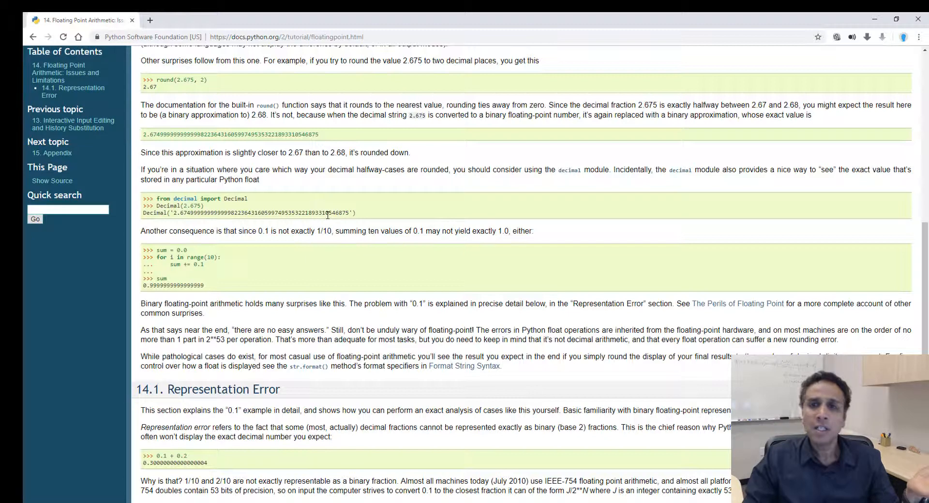